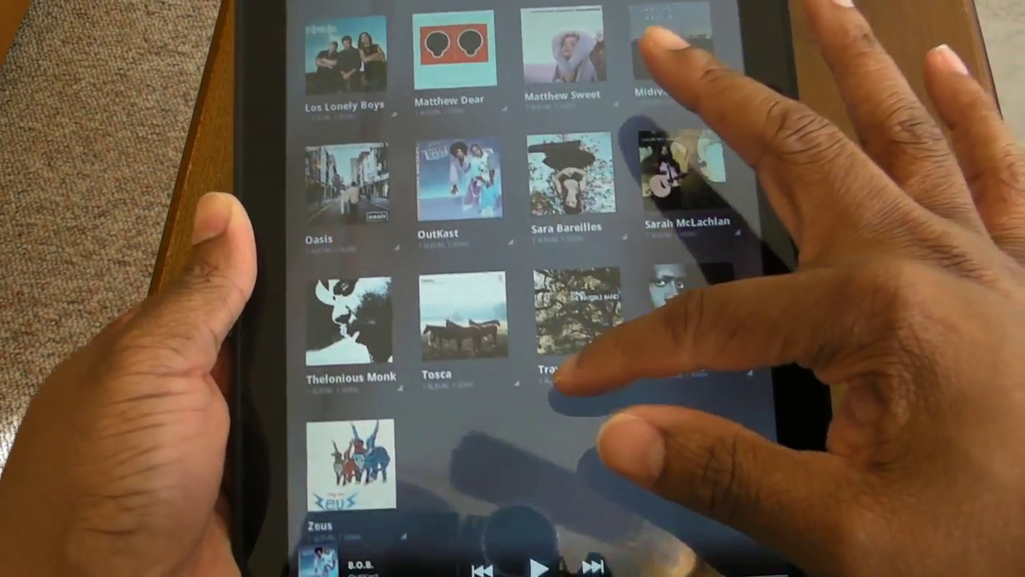
# Load the Detroit News Michigan Wolverines football page from the detnews.com bookmark
pyautogui.scroll(-3)
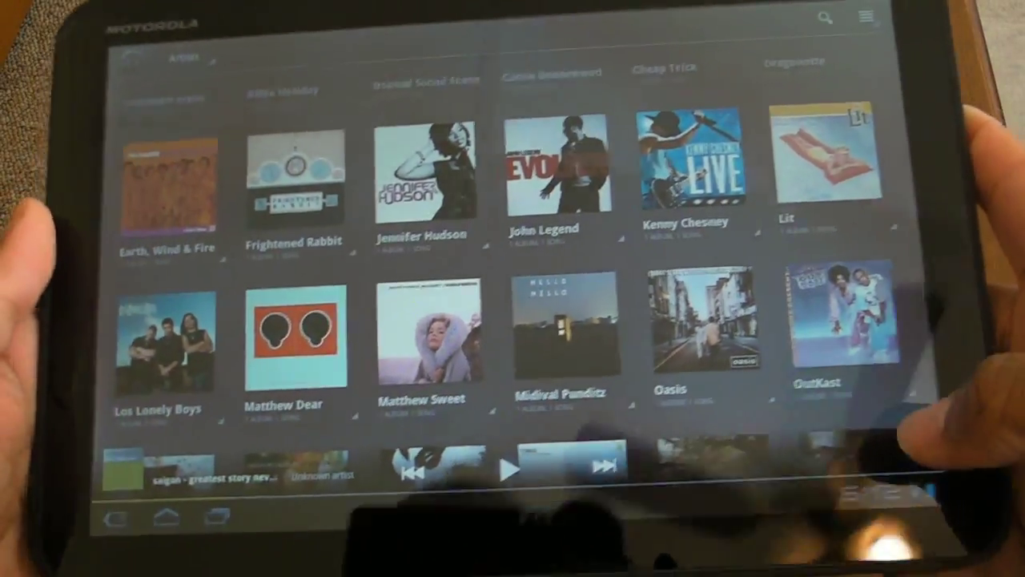
pyautogui.click(166, 526)
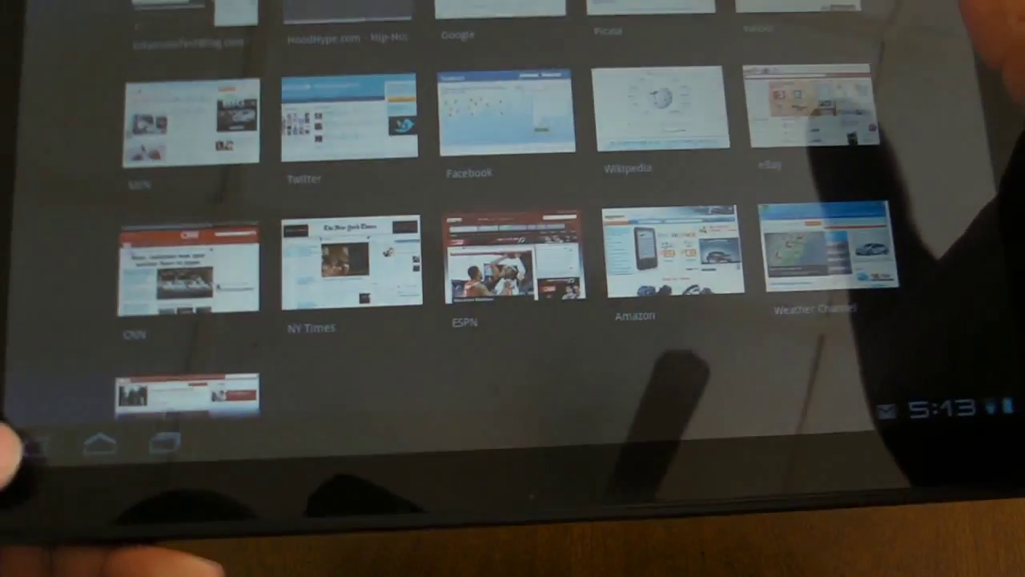
pyautogui.click(452, 35)
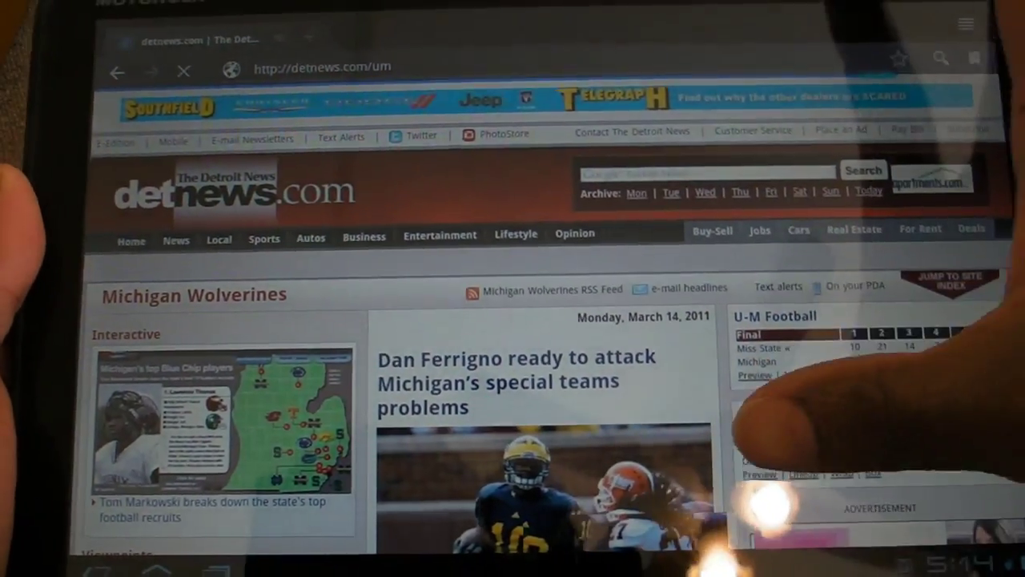
pyautogui.scroll(-3)
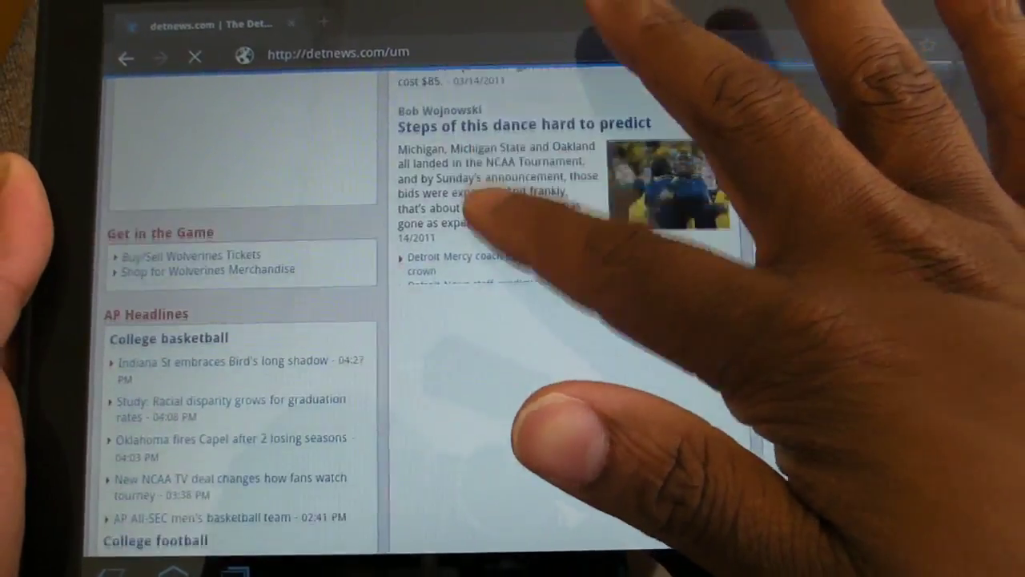
pyautogui.scroll(-3)
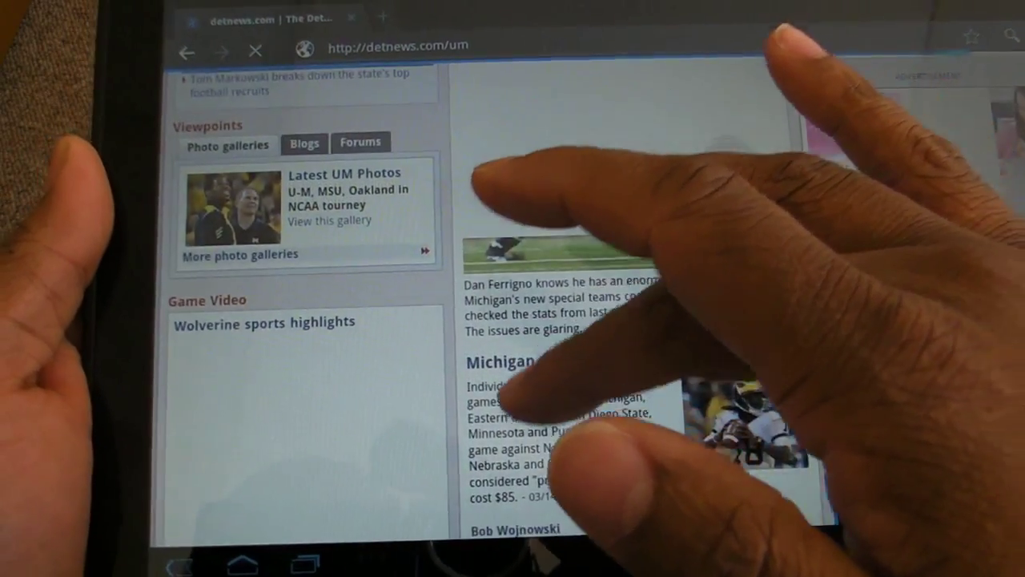
pyautogui.scroll(-3)
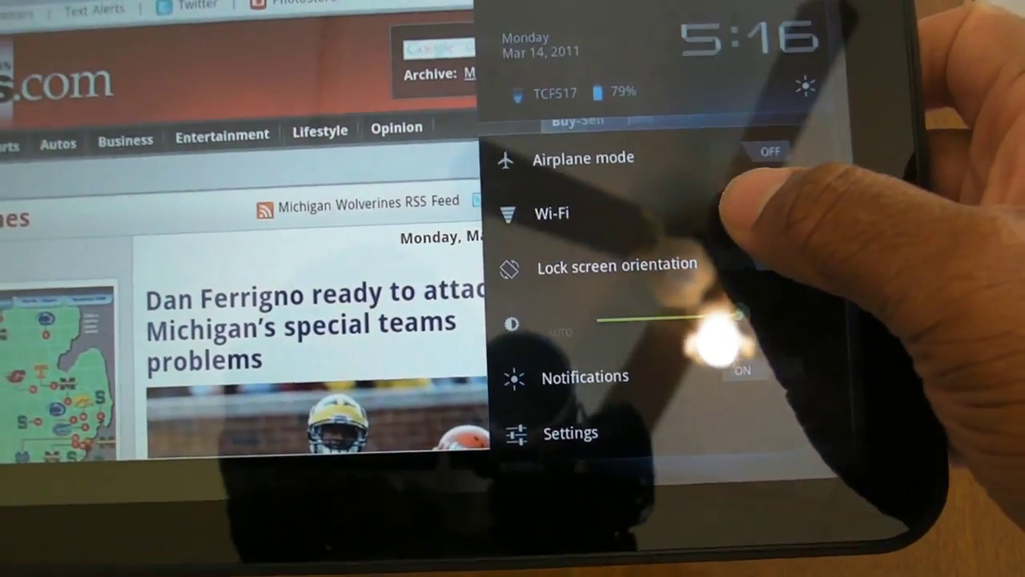
# Open quick settings from the system-bar clock, showing airplane mode, Wi-Fi and brightness
pyautogui.click(553, 213)
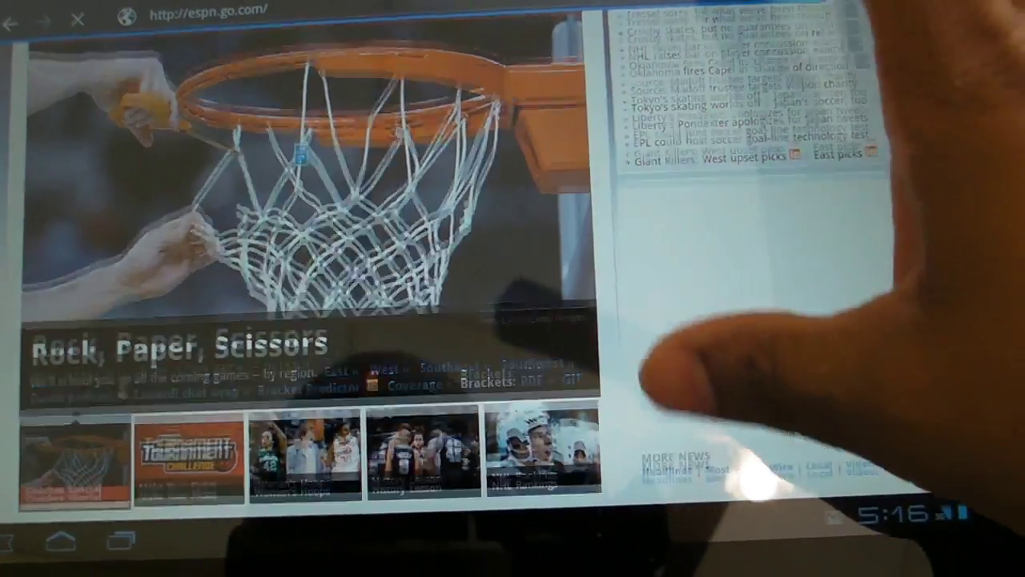
# Scroll down the ESPN home page past the Rock, Paper, Scissors feature
pyautogui.scroll(-3)
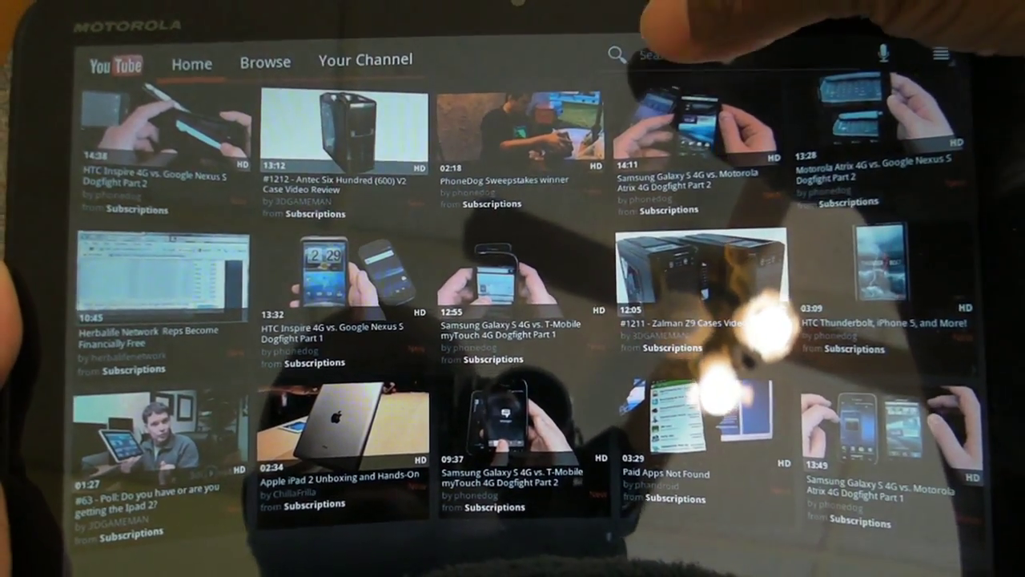
# View the YouTube Home feed's grid of subscription video thumbnails
pyautogui.click(369, 60)
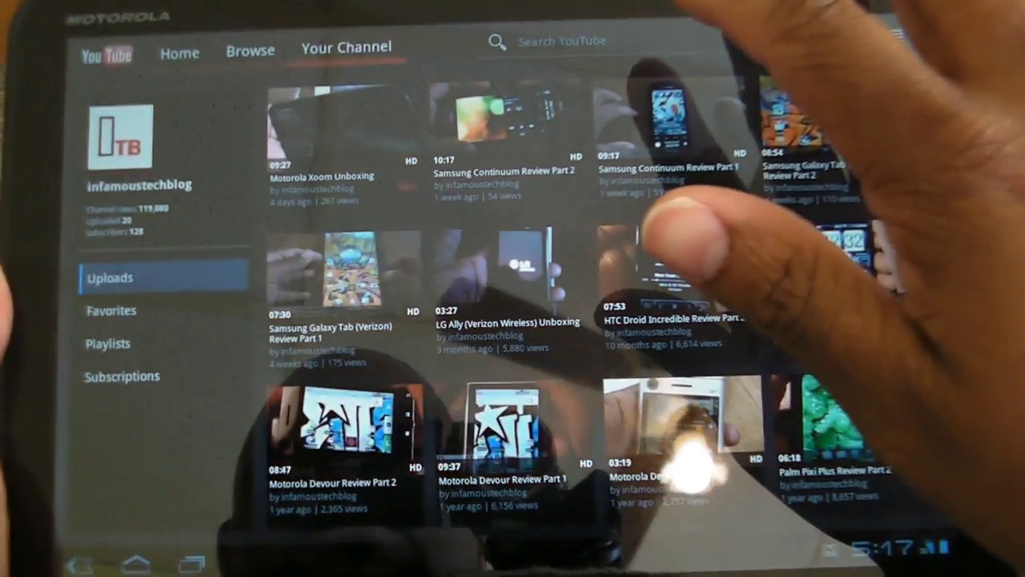
# Play Samsung Continuum Review Part 2 from the infamoustechblog channel's uploads
pyautogui.click(501, 120)
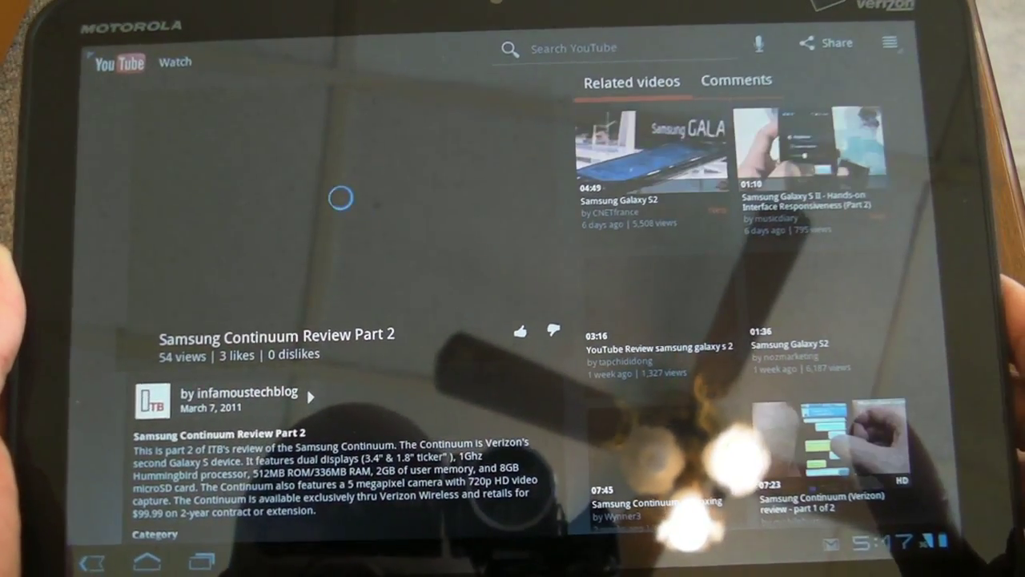